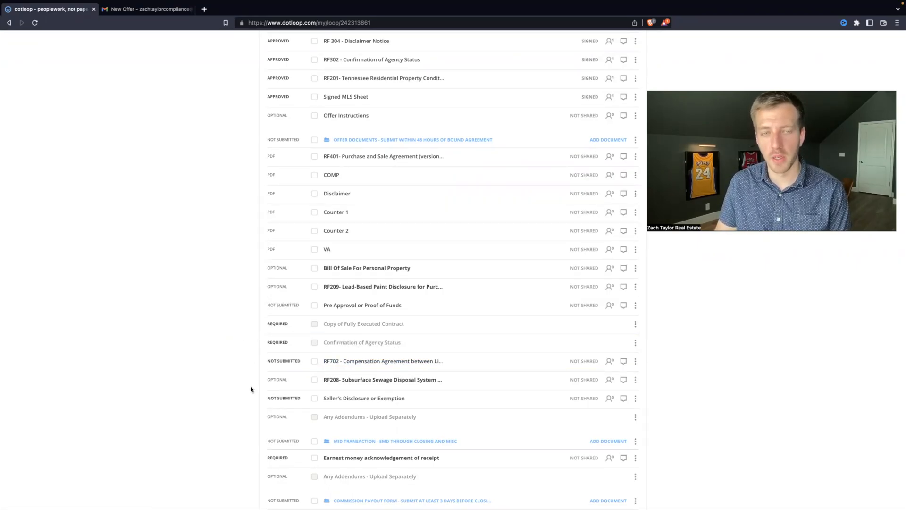
pyautogui.moveTo(210, 305)
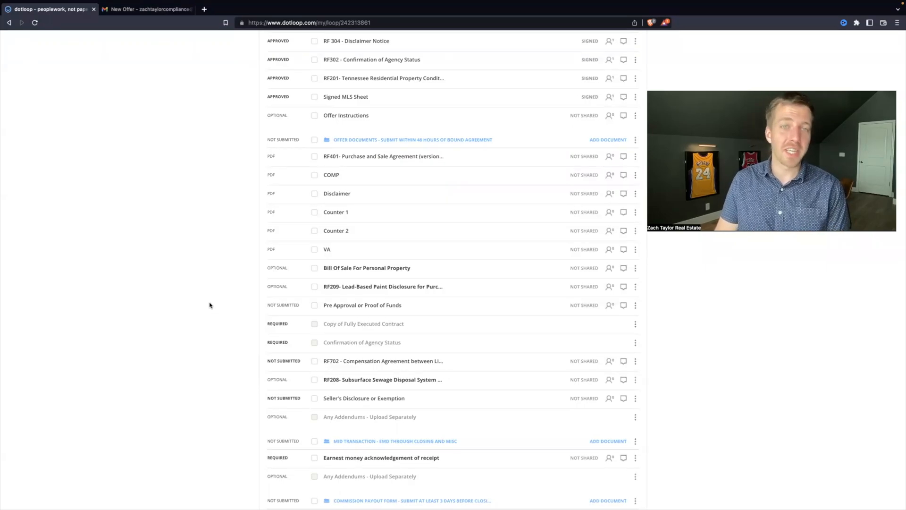
# - Submit the Offer Documents folder for review and dismiss the '2 documents required' warning
pyautogui.scroll(-3)
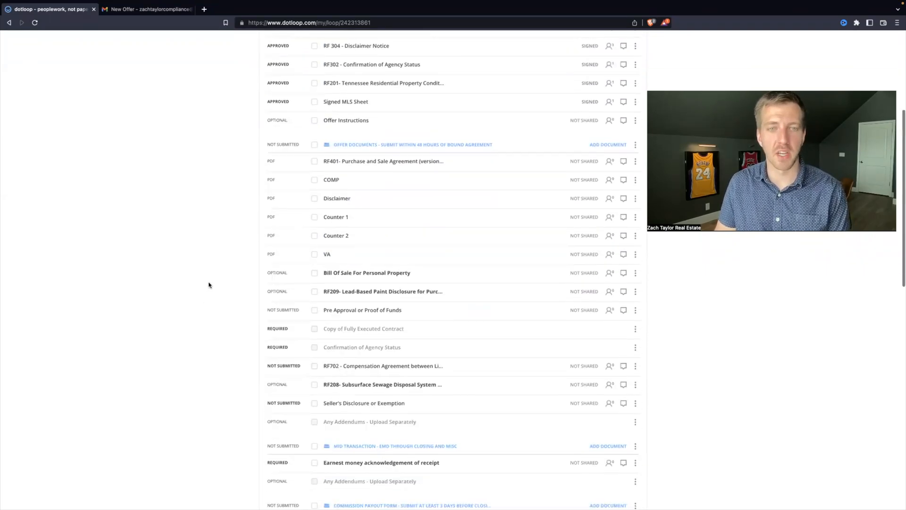
pyautogui.scroll(-3)
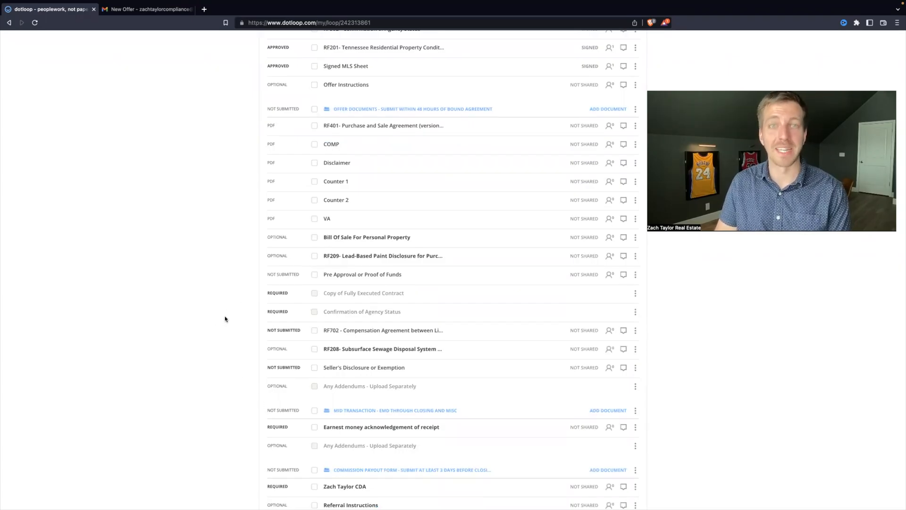
pyautogui.click(624, 77)
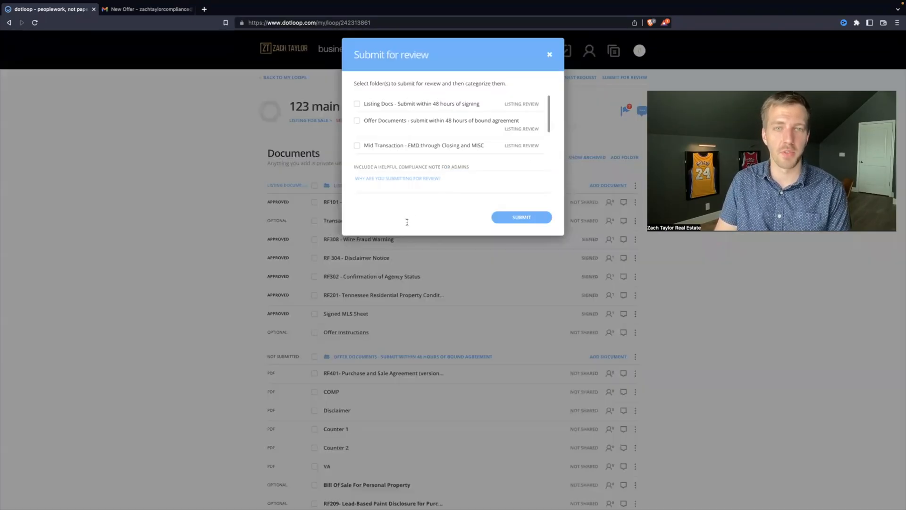
pyautogui.click(520, 216)
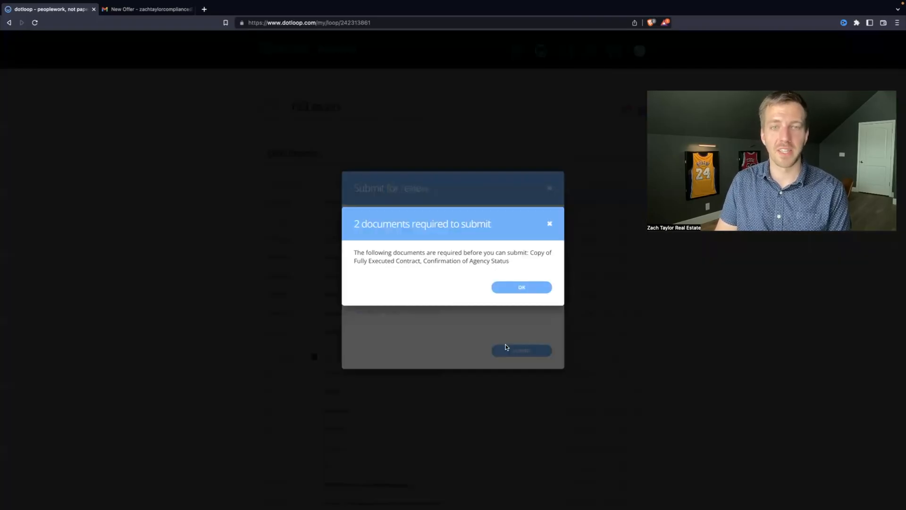
pyautogui.click(521, 287)
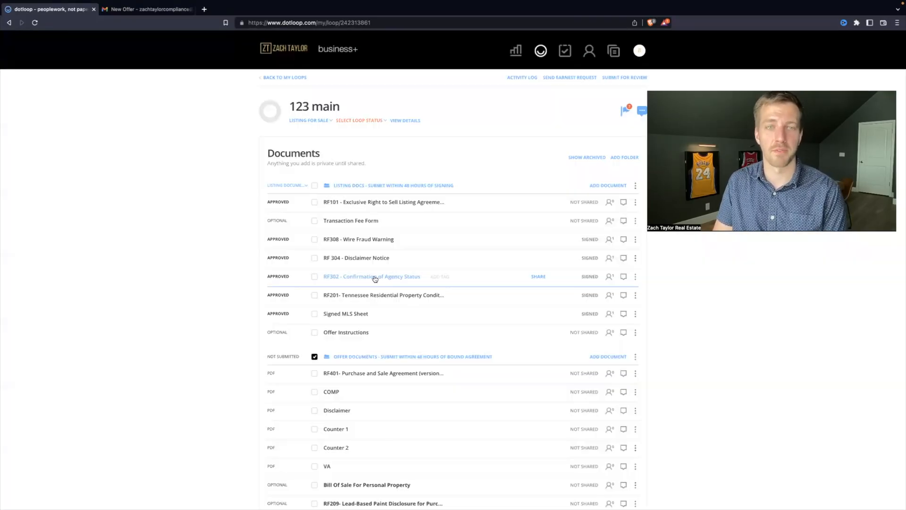
# - Scroll the offer documents list to find the Copy of Fully Executed Contract placeholder
pyautogui.scroll(-3)
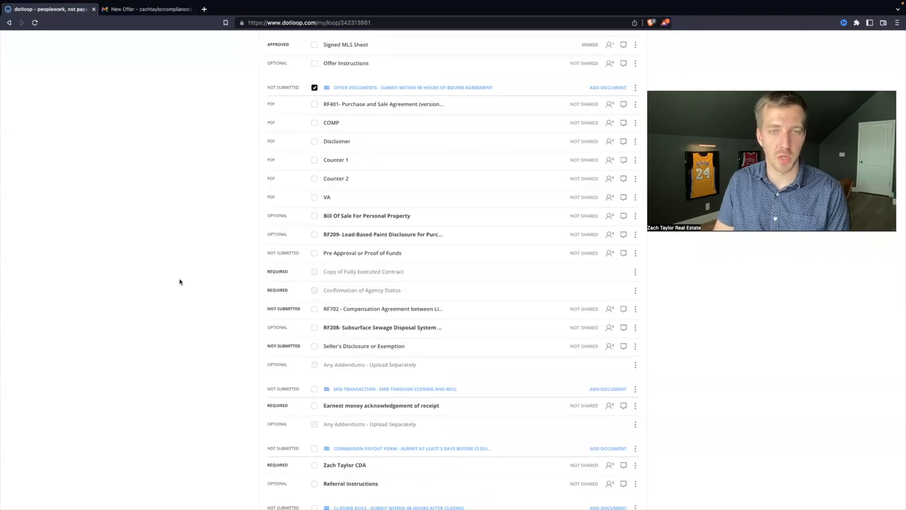
pyautogui.moveTo(278, 275)
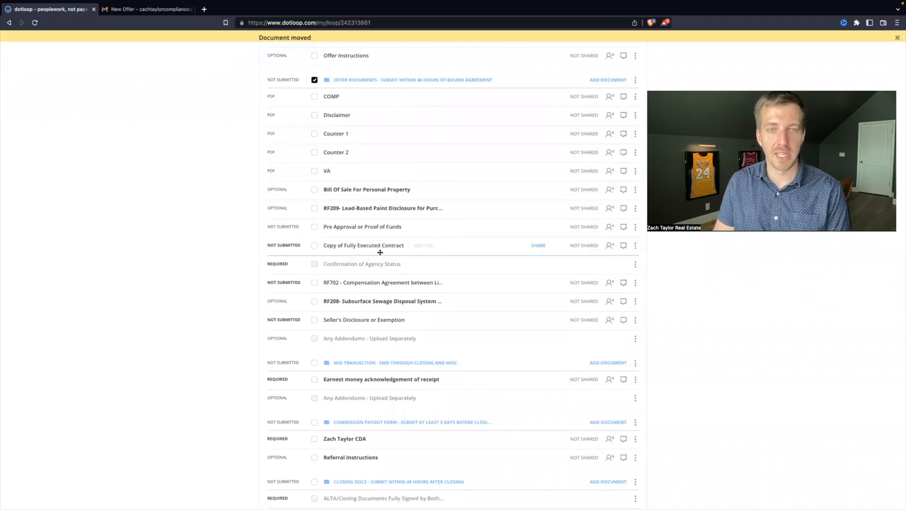
pyautogui.moveTo(346, 267)
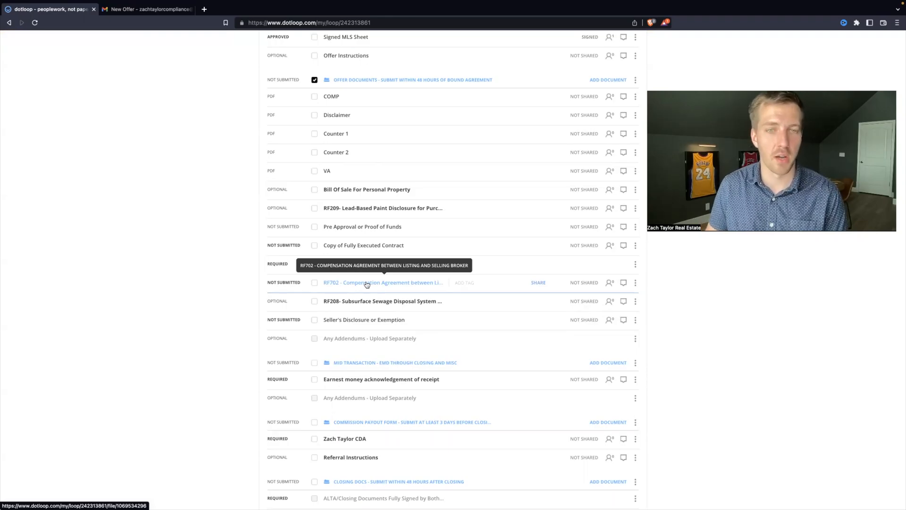
# - Open the RF702 compensation agreement to inspect it, then return to the loop
pyautogui.click(381, 282)
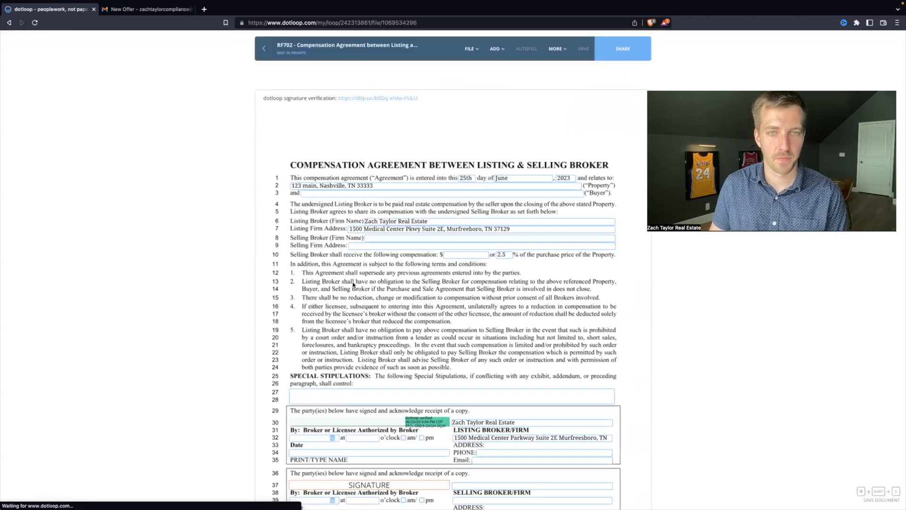
pyautogui.scroll(-3)
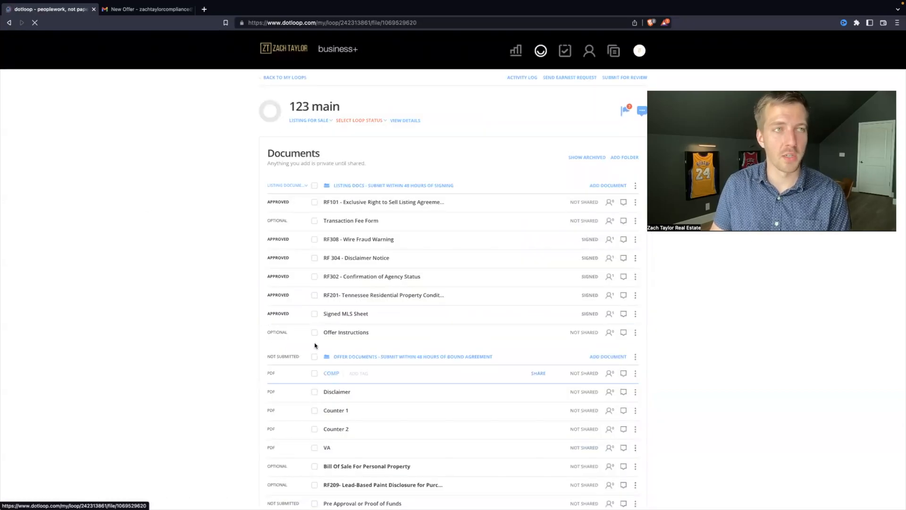
pyautogui.click(331, 372)
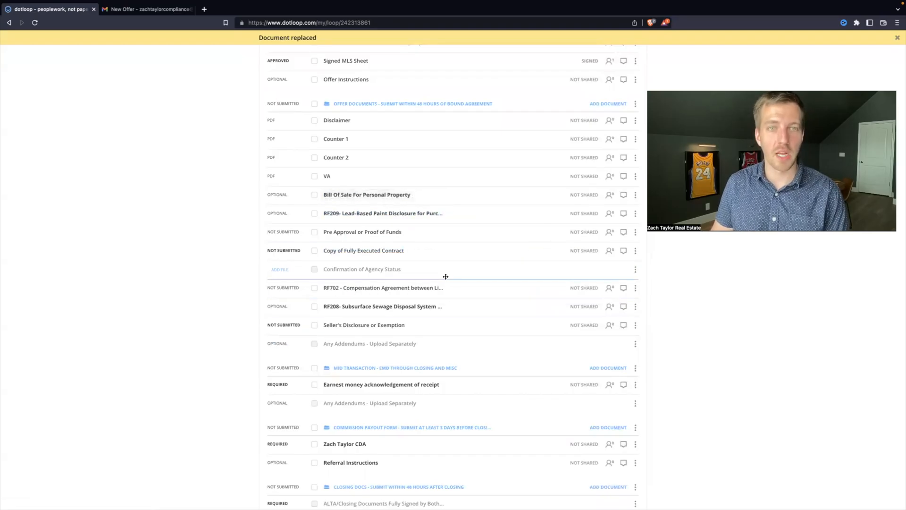
pyautogui.moveTo(366, 194)
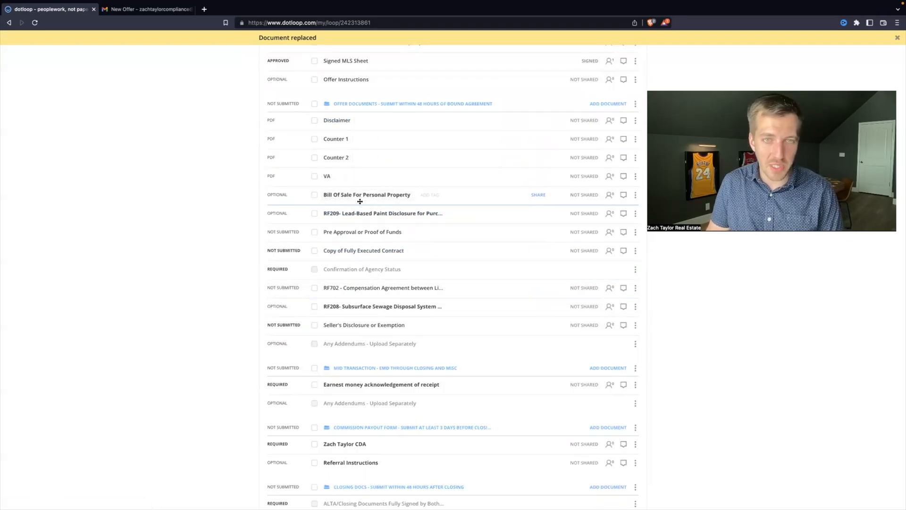